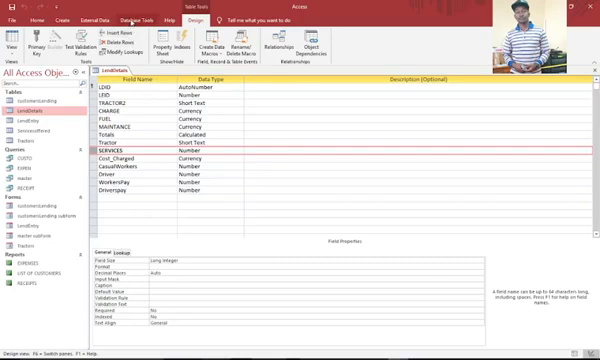
- Show the database's Relationships window from Database Tools while the table design stays open
click(130, 18)
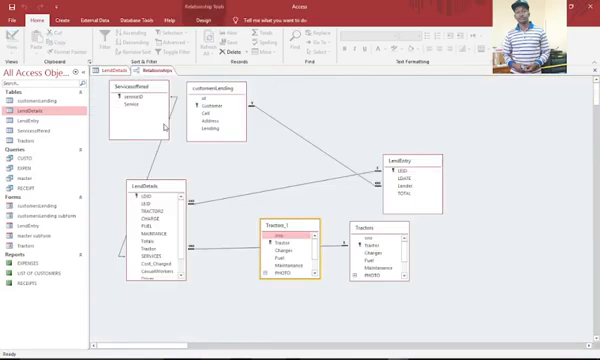
mouse_move(214, 252)
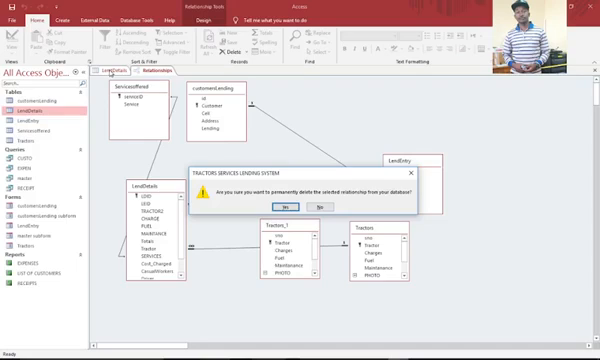
mouse_move(128, 122)
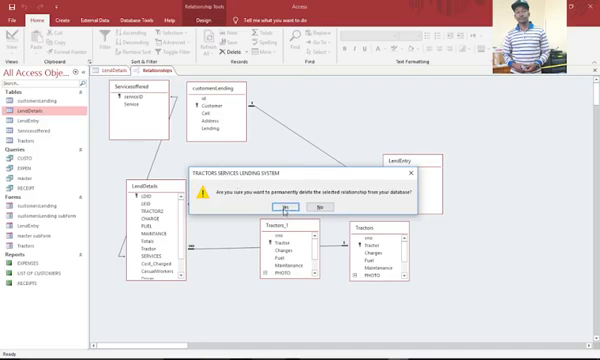
- Confirm permanently deleting the selected table relationship
click(290, 206)
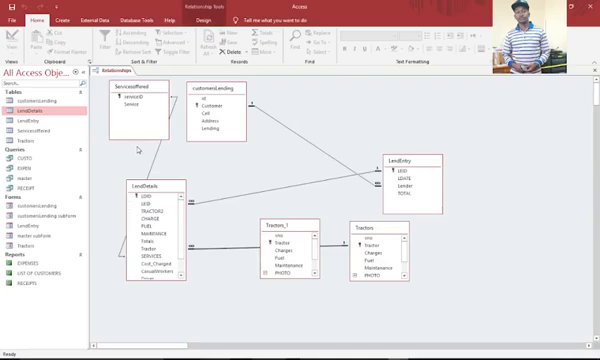
mouse_move(228, 228)
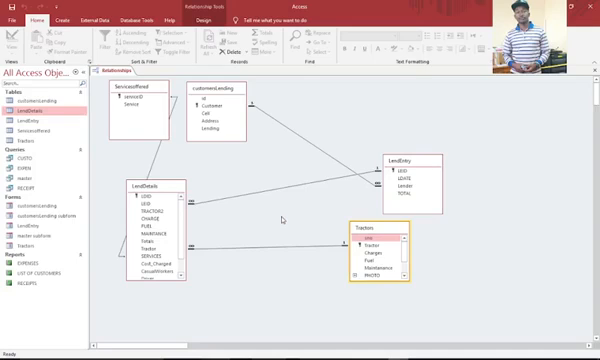
mouse_move(240, 260)
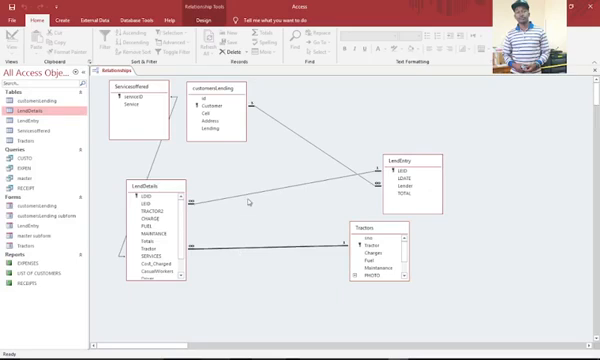
mouse_move(248, 200)
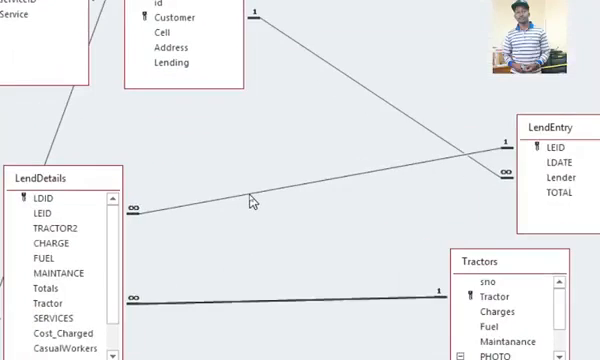
mouse_move(212, 212)
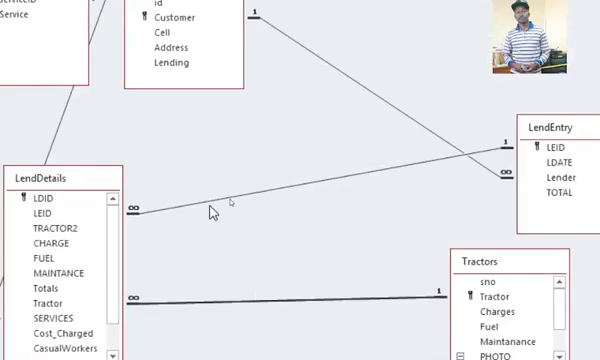